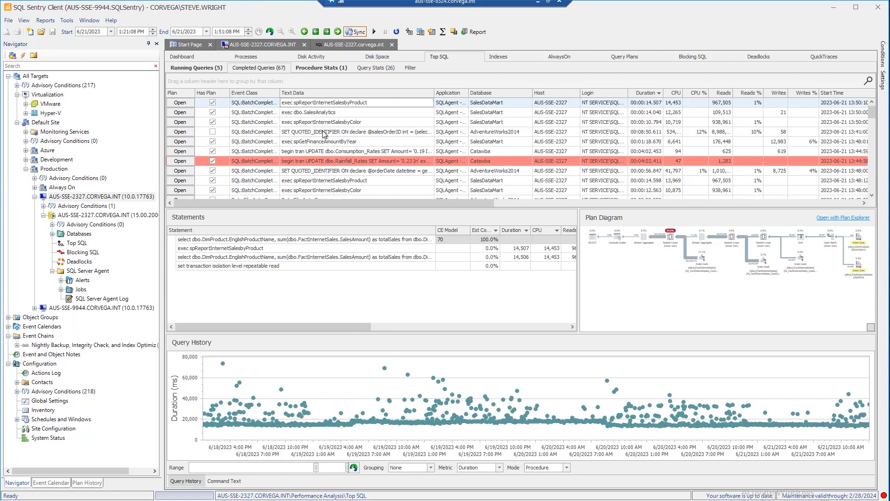
{"action": "mouse_move", "coordinate": [324, 118]}
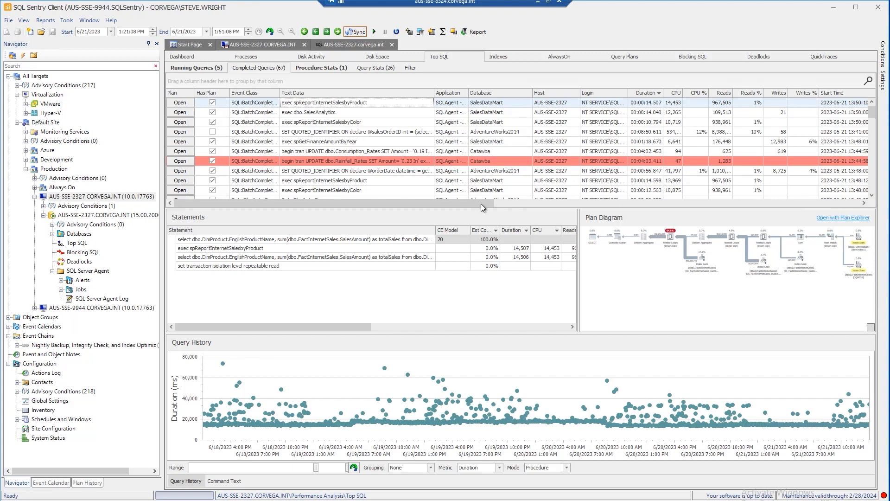
{"action": "mouse_move", "coordinate": [490, 206]}
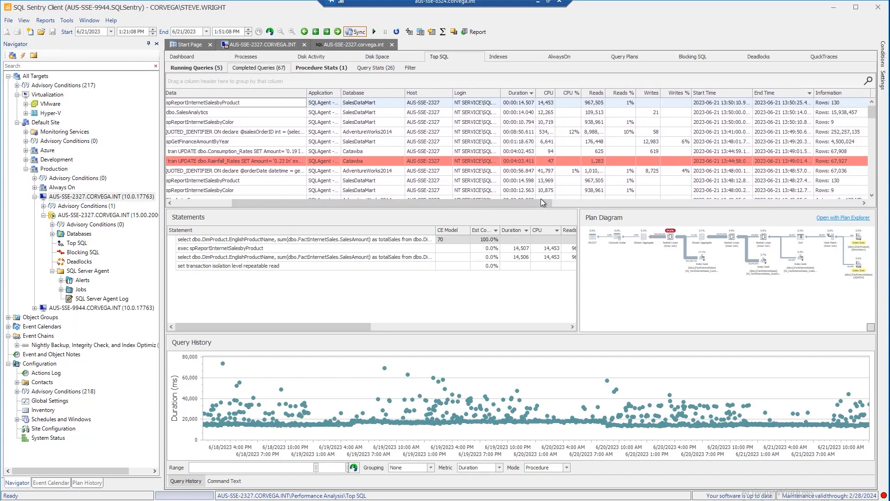
Move from Running Queries to the Query Stats view of normalized statements for AUS-SSE-2327
{"action": "scroll", "scroll_direction": "right", "scroll_amount": 3}
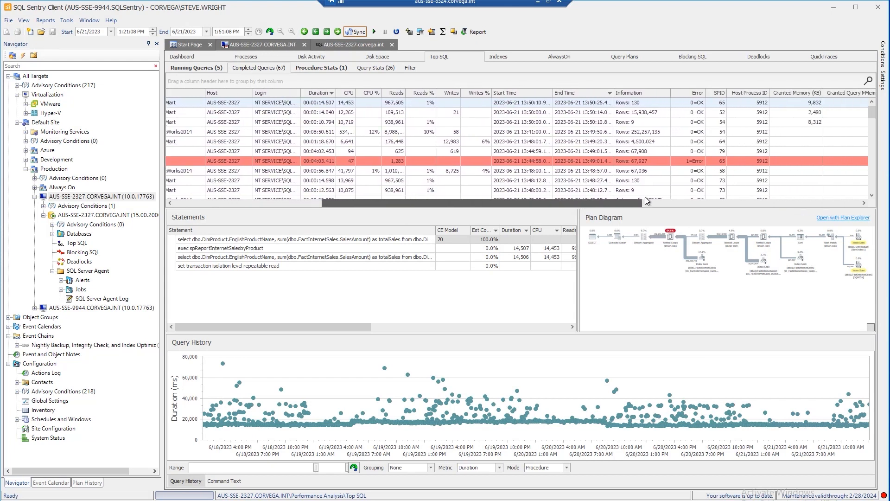
{"action": "scroll", "scroll_direction": "right", "scroll_amount": 3}
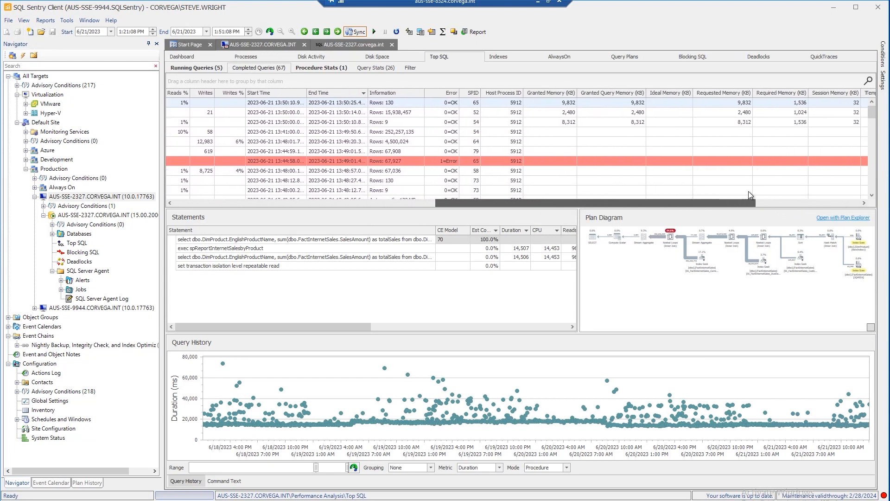
{"action": "scroll", "scroll_direction": "right", "scroll_amount": 3}
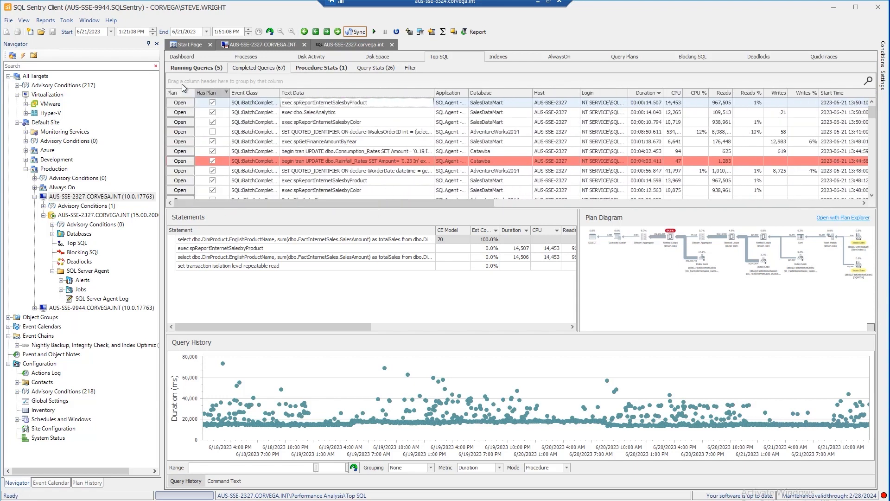
{"action": "left_click", "coordinate": [322, 68]}
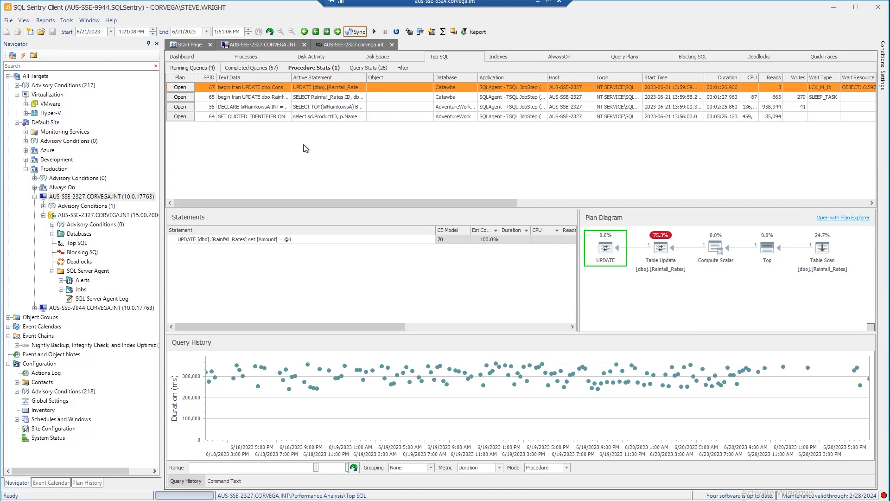
{"action": "left_click", "coordinate": [313, 67]}
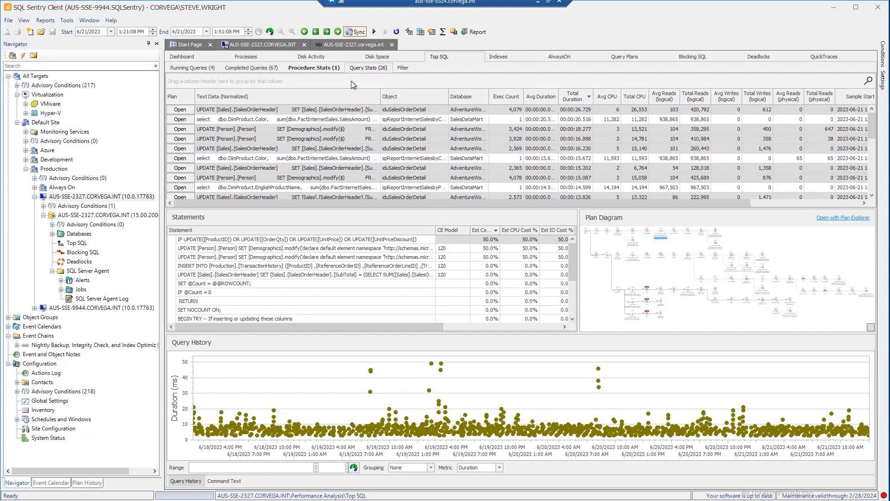
{"action": "mouse_move", "coordinate": [296, 68]}
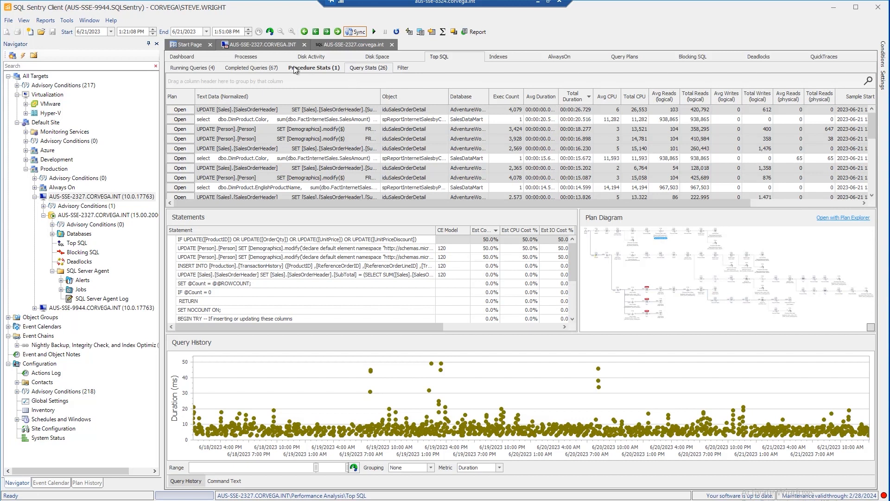
Return Top SQL to the Completed Queries list for AUS-SSE-2327
{"action": "left_click", "coordinate": [250, 68]}
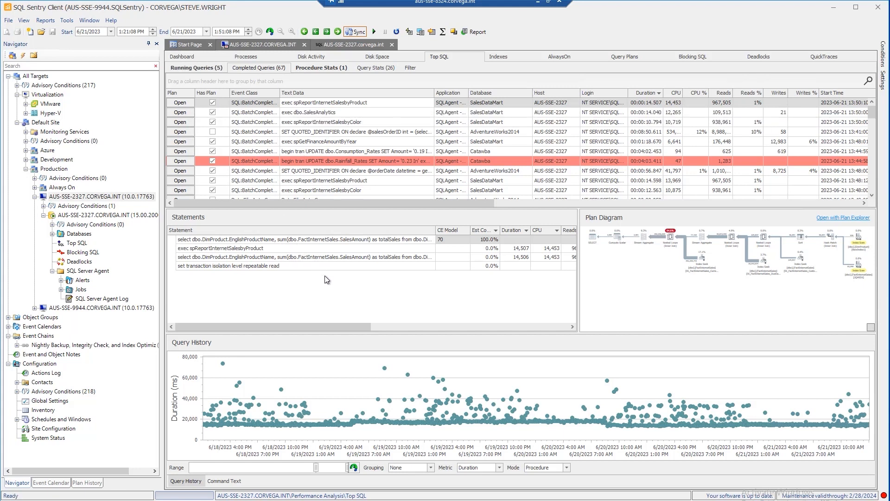
{"action": "mouse_move", "coordinate": [629, 273]}
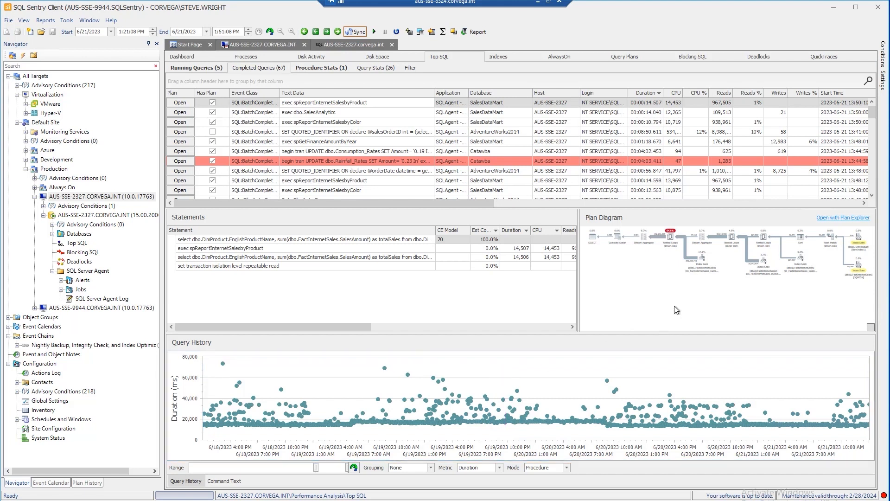
{"action": "mouse_move", "coordinate": [822, 230]}
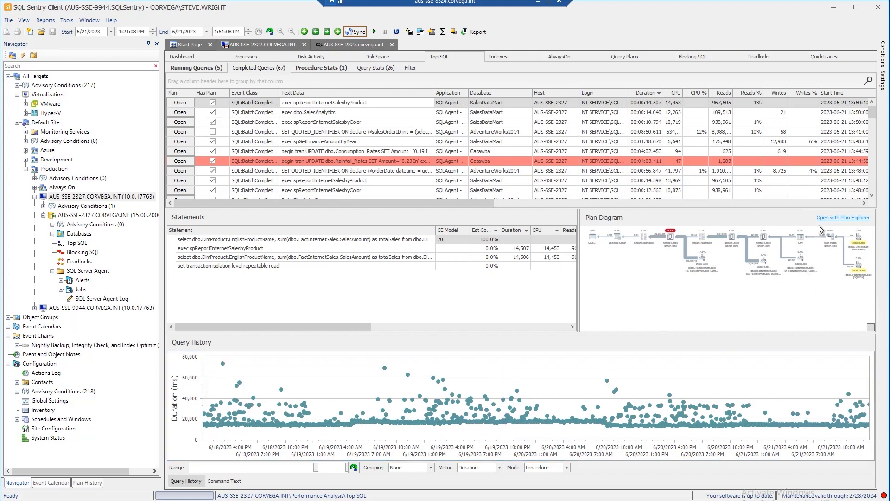
{"action": "mouse_move", "coordinate": [779, 217]}
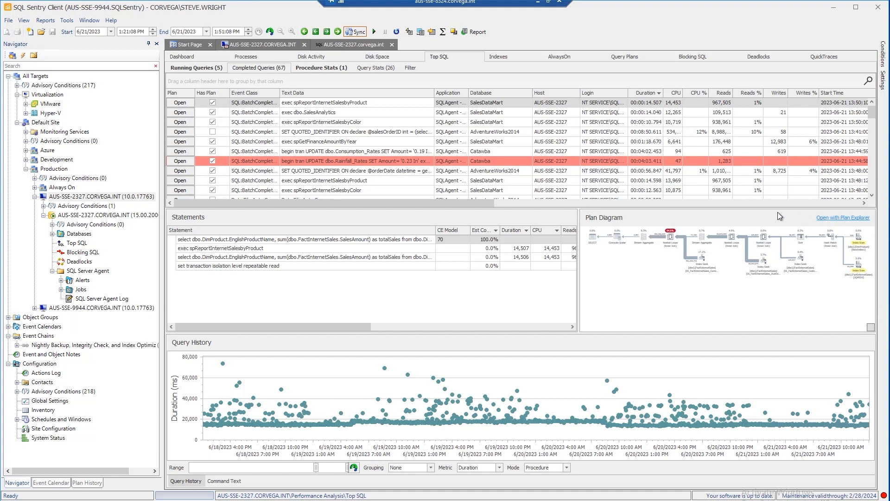
{"action": "mouse_move", "coordinate": [617, 288]}
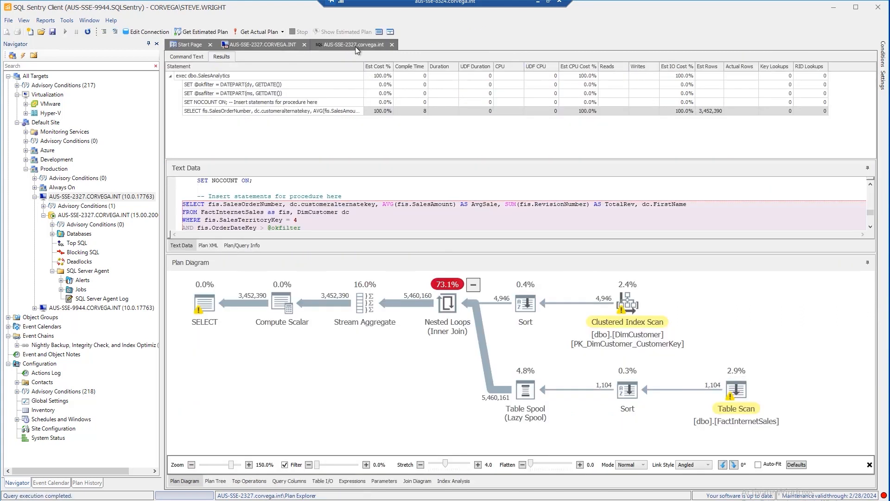
{"action": "mouse_move", "coordinate": [344, 143]}
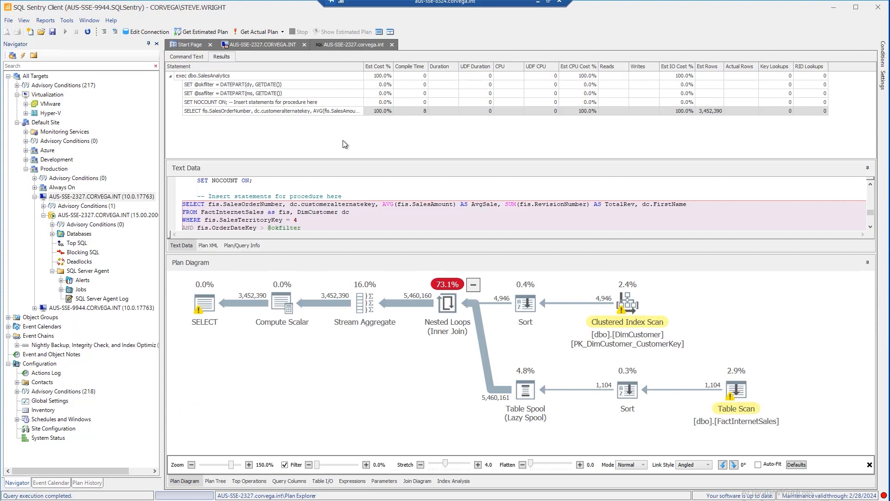
{"action": "mouse_move", "coordinate": [327, 385]}
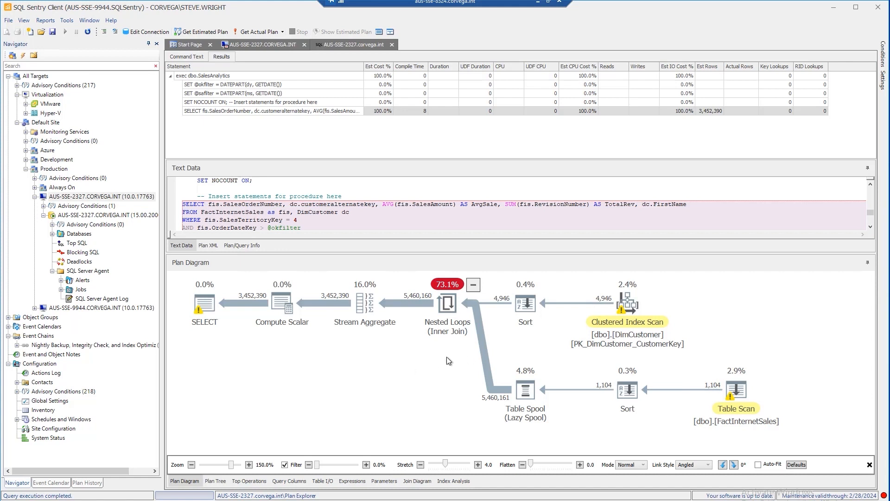
{"action": "mouse_move", "coordinate": [620, 379]}
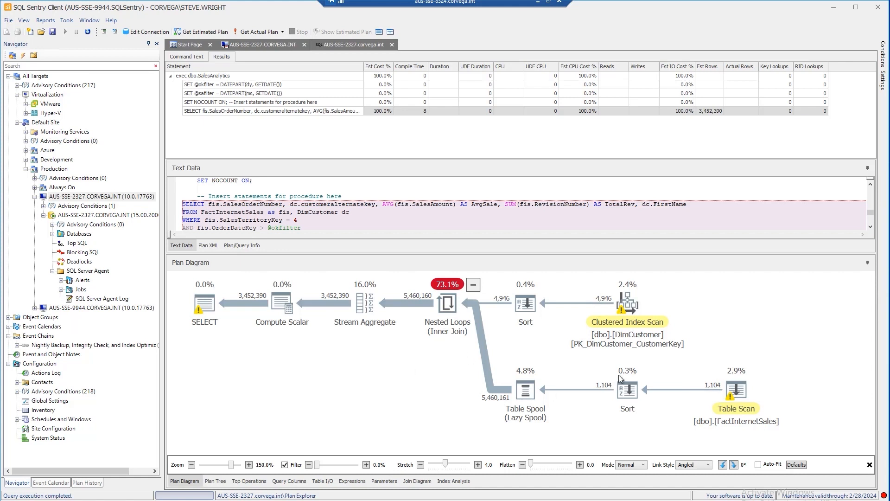
{"action": "mouse_move", "coordinate": [711, 329]}
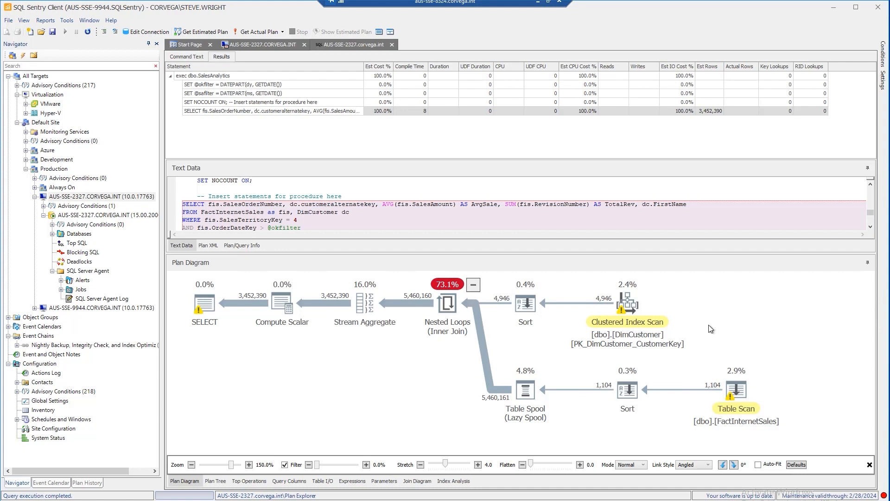
{"action": "mouse_move", "coordinate": [679, 341]}
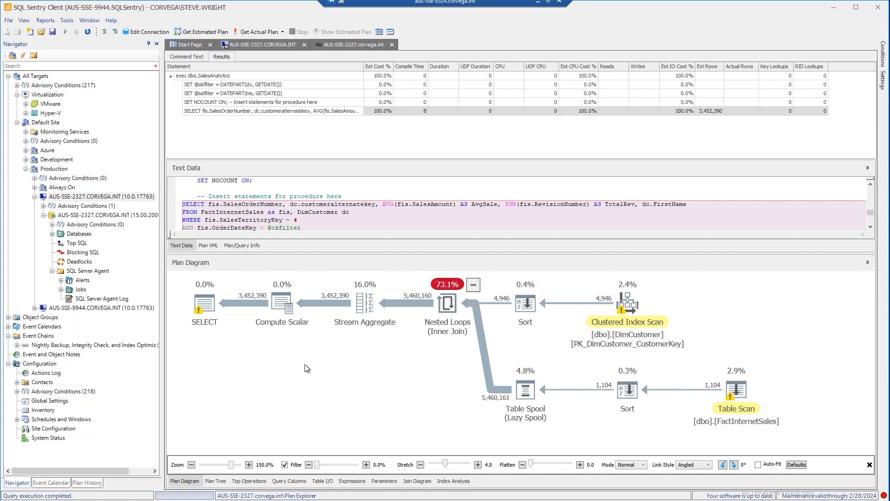
{"action": "mouse_move", "coordinate": [311, 363]}
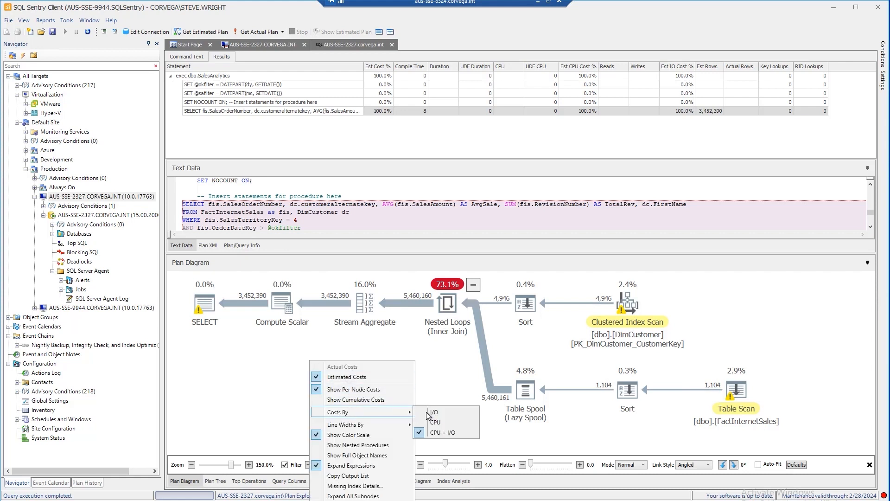
{"action": "mouse_move", "coordinate": [435, 412]}
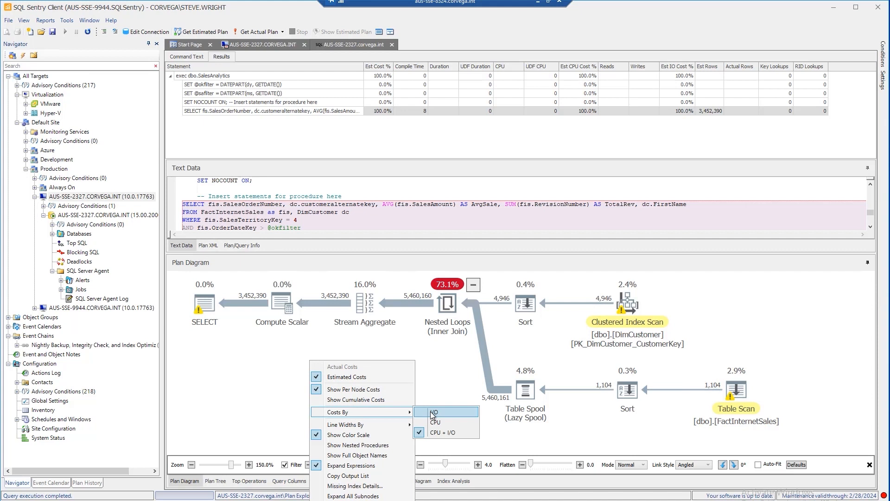
Display the plan diagram's operator costs by I/O
{"action": "left_click", "coordinate": [435, 412]}
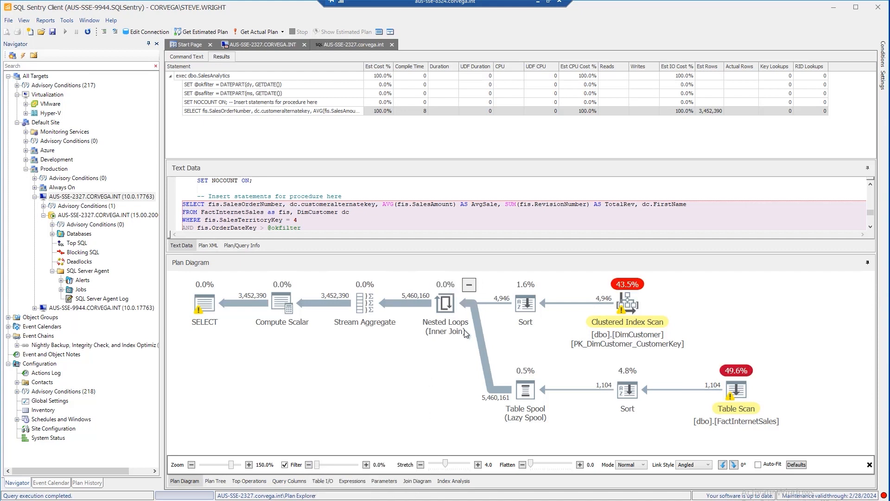
{"action": "mouse_move", "coordinate": [720, 317]}
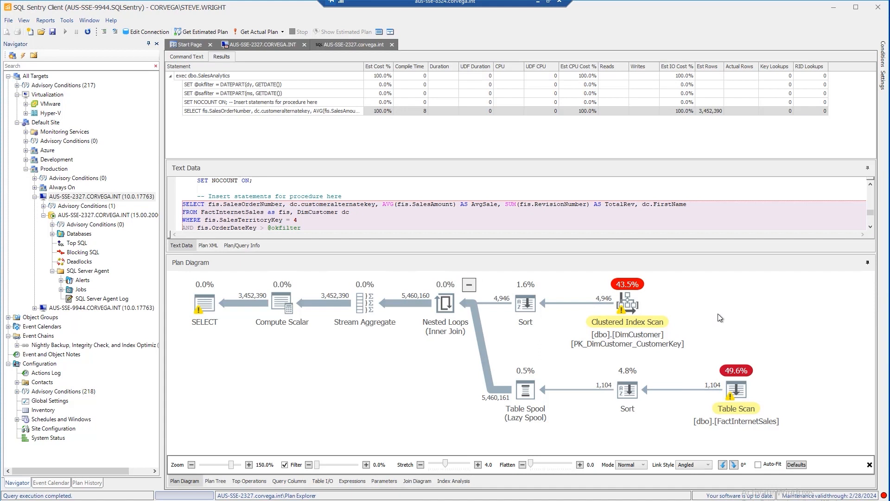
{"action": "mouse_move", "coordinate": [291, 381]}
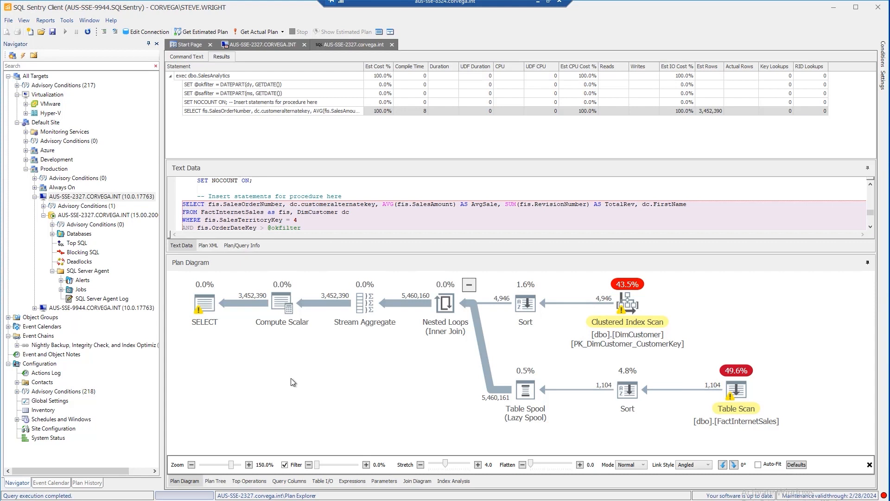
{"action": "mouse_move", "coordinate": [206, 366]}
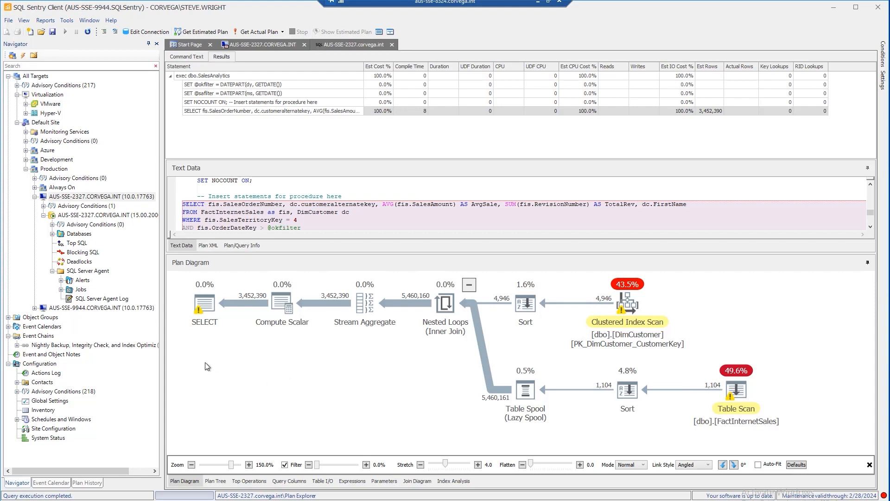
{"action": "mouse_move", "coordinate": [204, 303]}
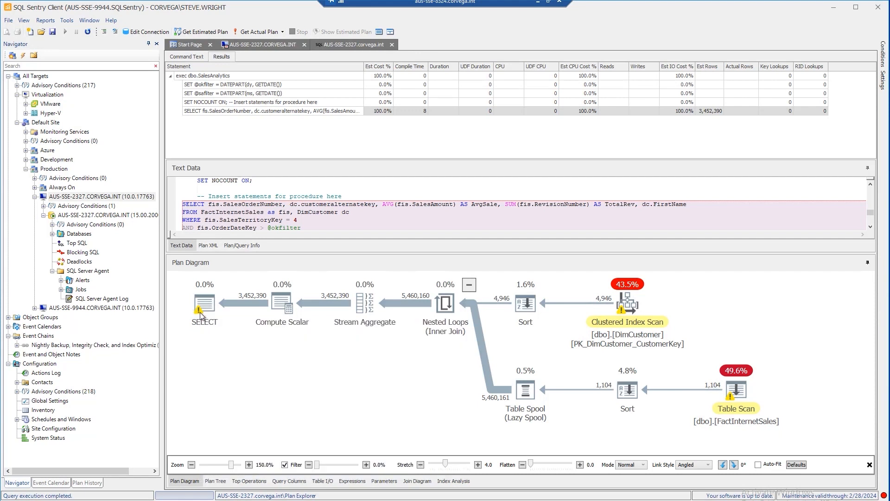
{"action": "mouse_move", "coordinate": [204, 303]}
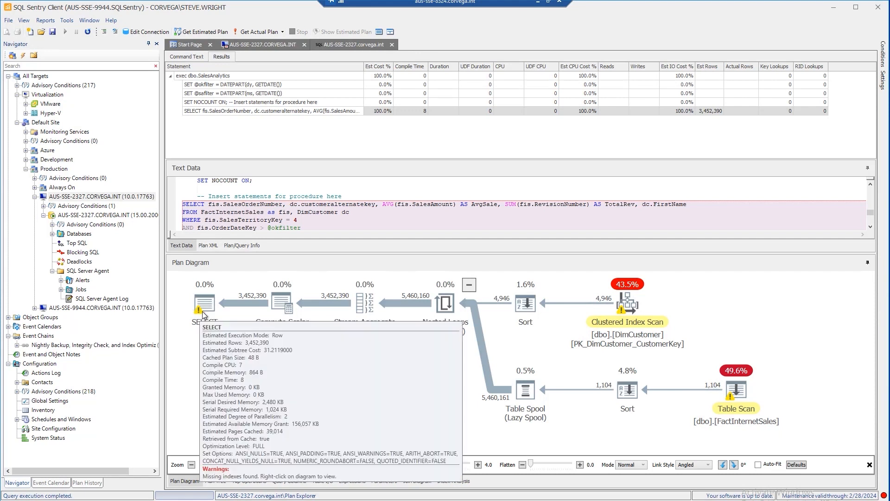
Review the SELECT operator's missing index script, then view Join Diagram and Index Analysis
{"action": "right_click", "coordinate": [204, 301]}
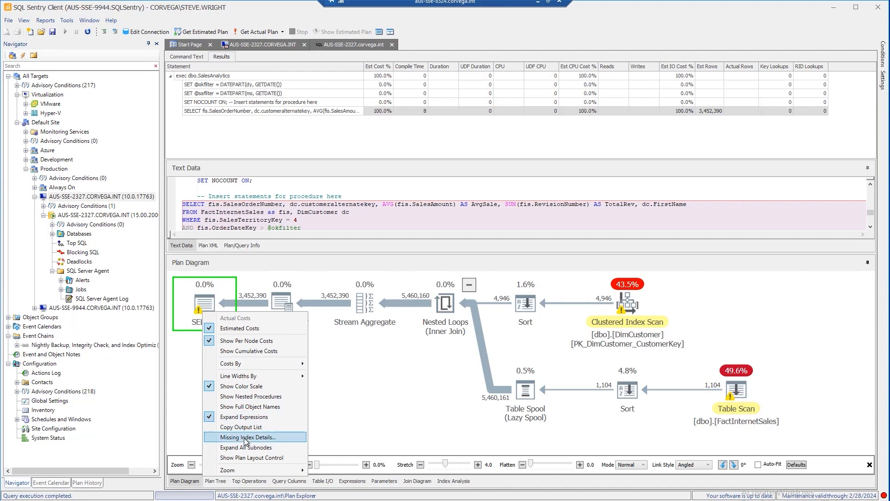
{"action": "left_click", "coordinate": [246, 437]}
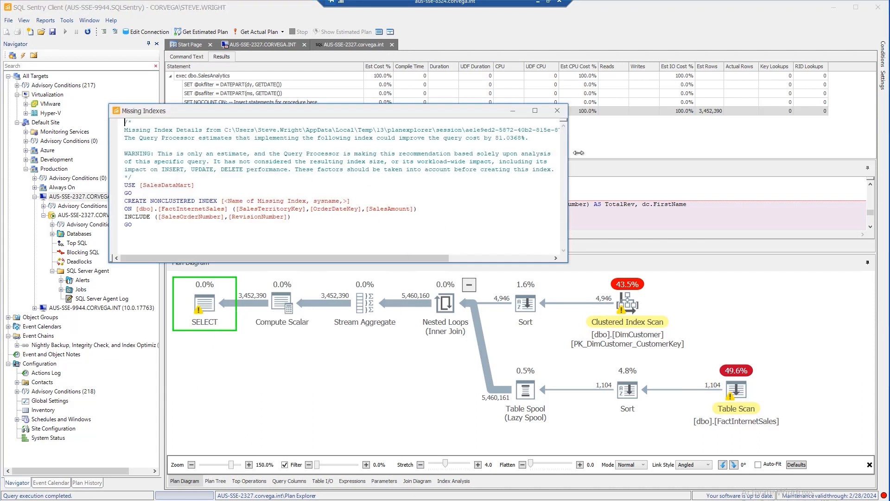
{"action": "left_click", "coordinate": [556, 111]}
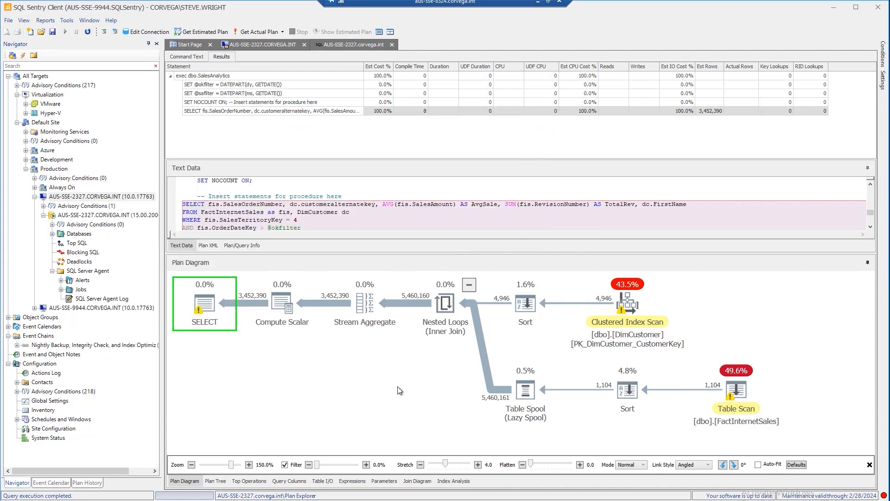
{"action": "mouse_move", "coordinate": [322, 410]}
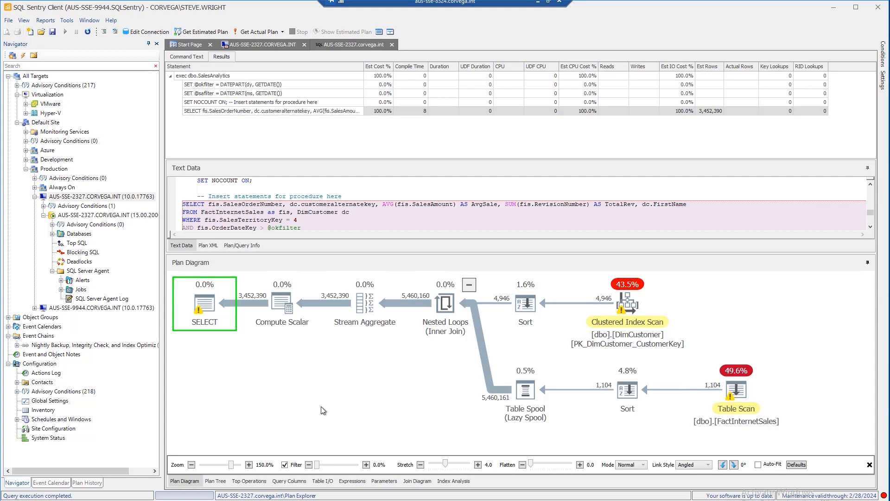
{"action": "mouse_move", "coordinate": [313, 408]}
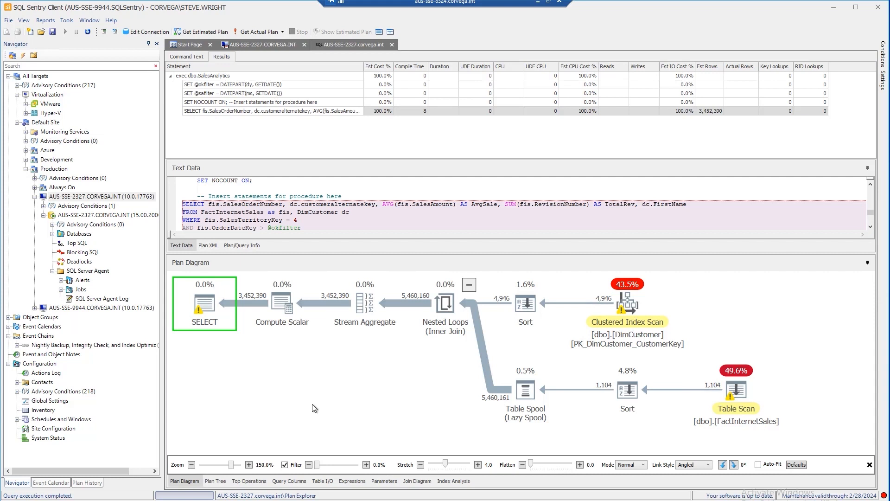
{"action": "mouse_move", "coordinate": [417, 480]}
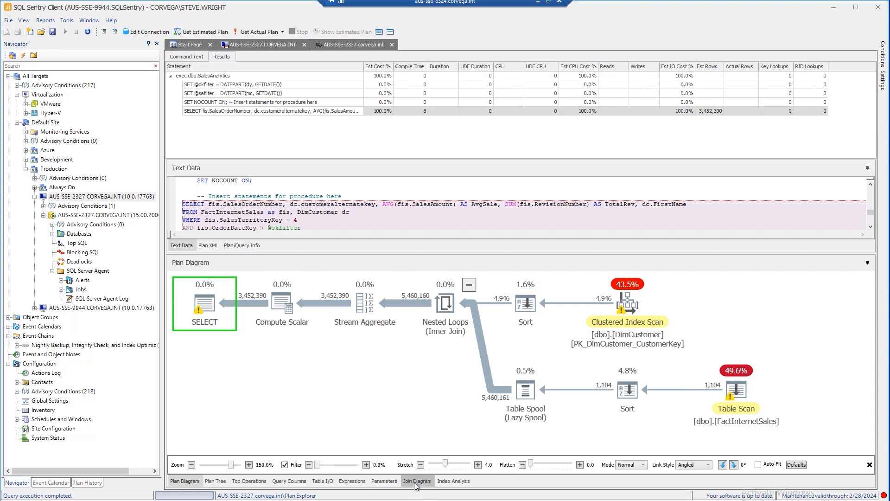
{"action": "left_click", "coordinate": [417, 481]}
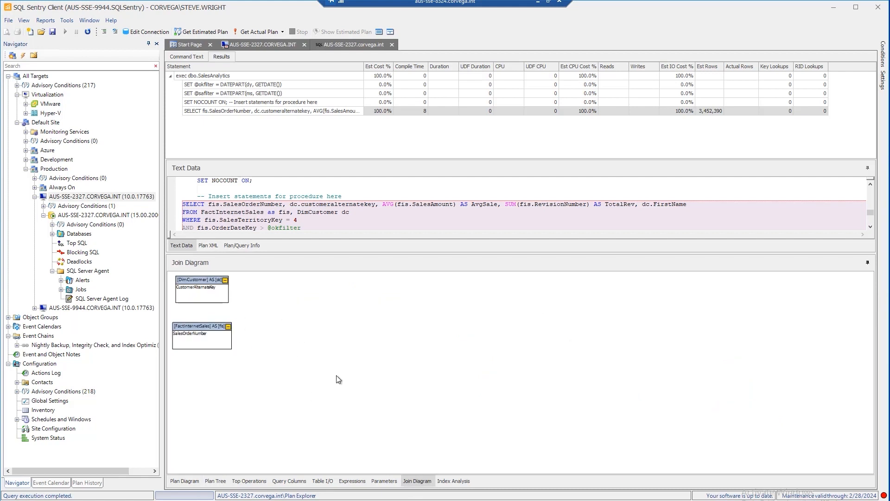
{"action": "left_click", "coordinate": [453, 481]}
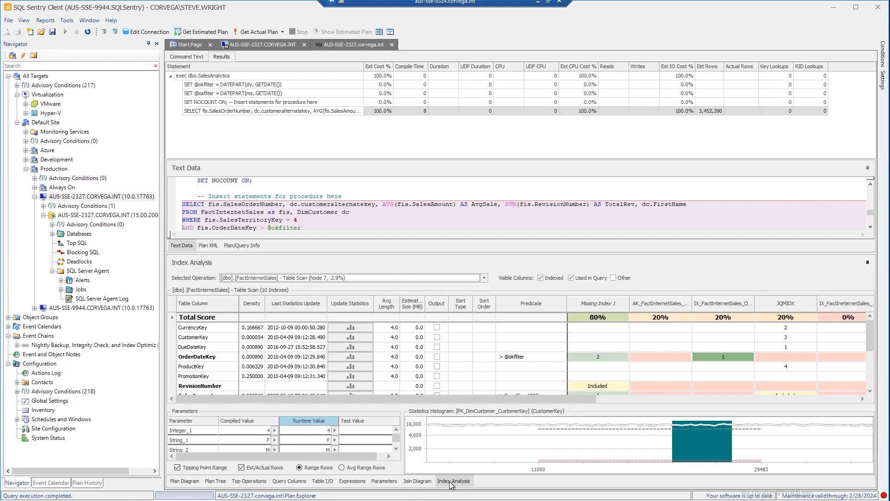
{"action": "mouse_move", "coordinate": [536, 251]}
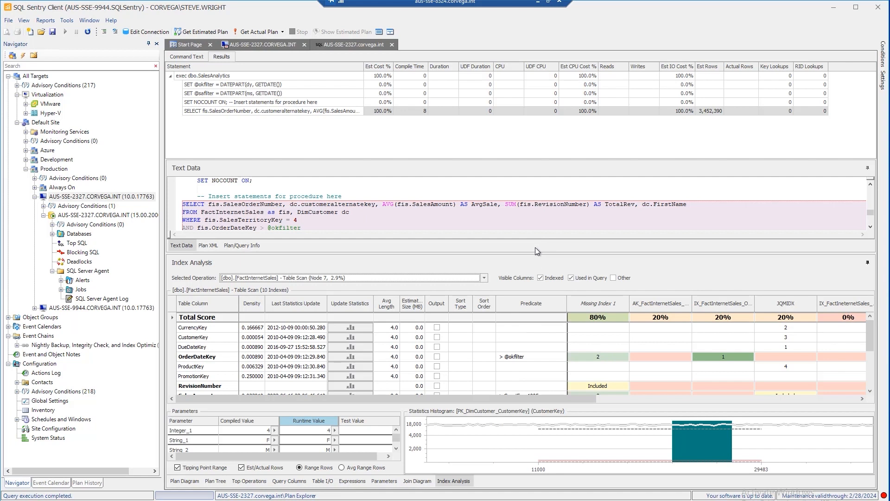
{"action": "mouse_move", "coordinate": [374, 262]}
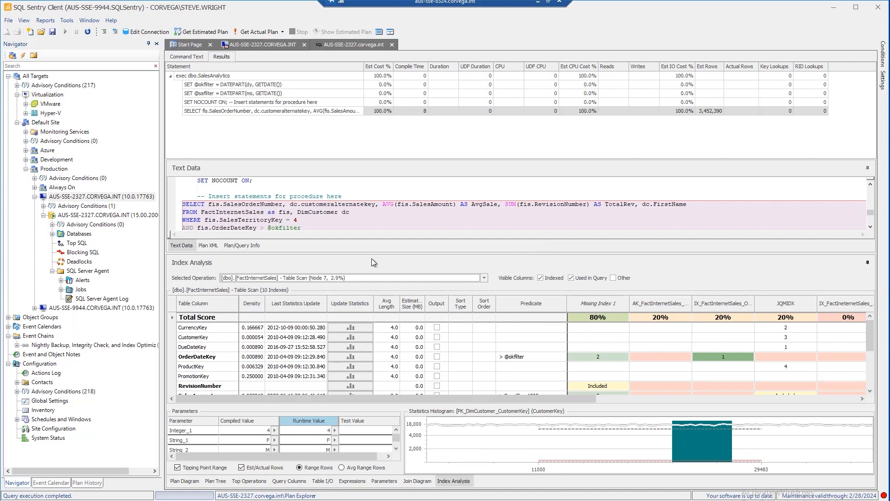
{"action": "mouse_move", "coordinate": [214, 375]}
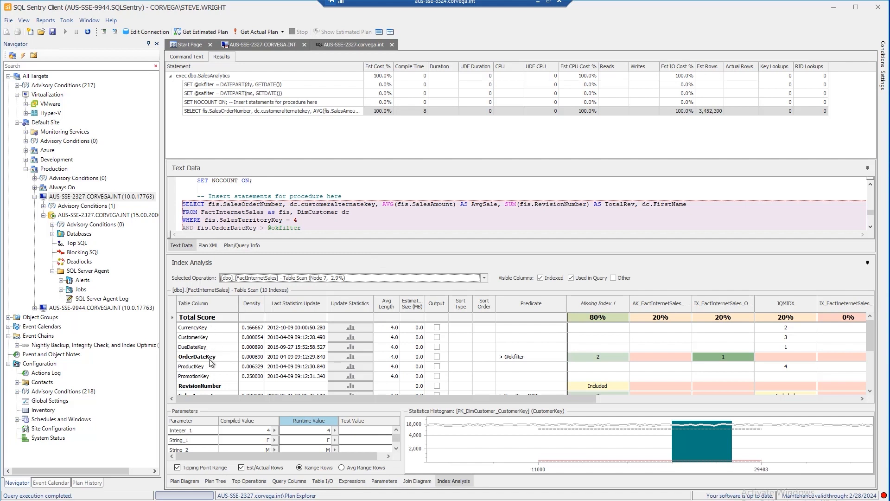
{"action": "mouse_move", "coordinate": [228, 376]}
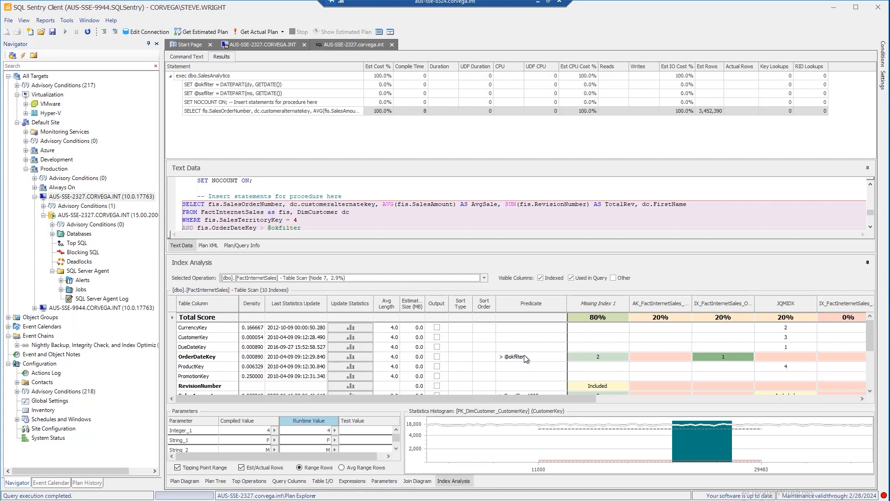
{"action": "mouse_move", "coordinate": [495, 362]}
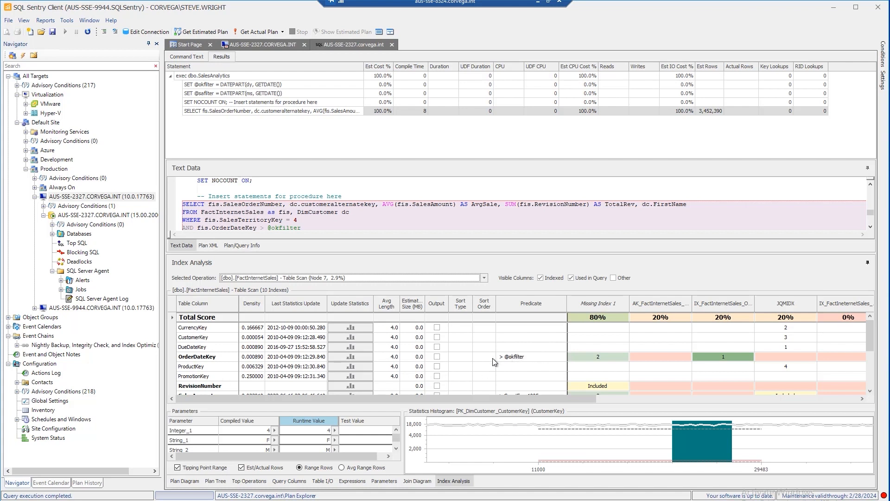
{"action": "mouse_move", "coordinate": [460, 339]}
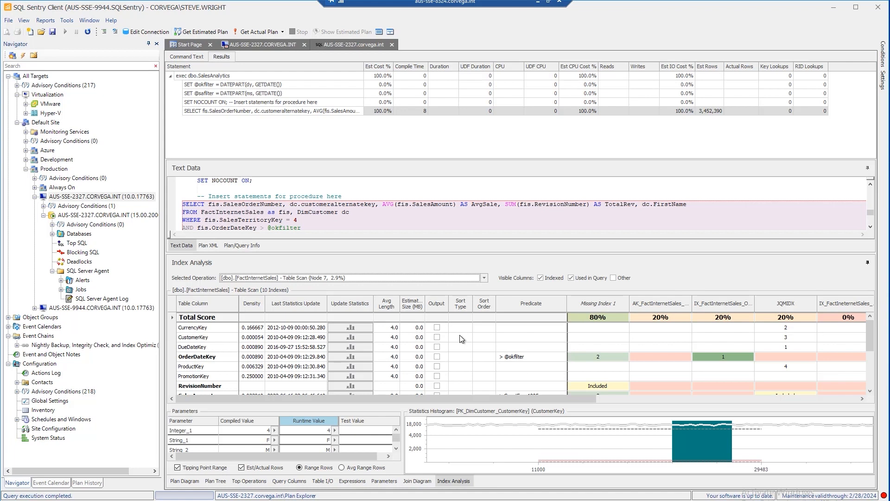
{"action": "mouse_move", "coordinate": [600, 347]}
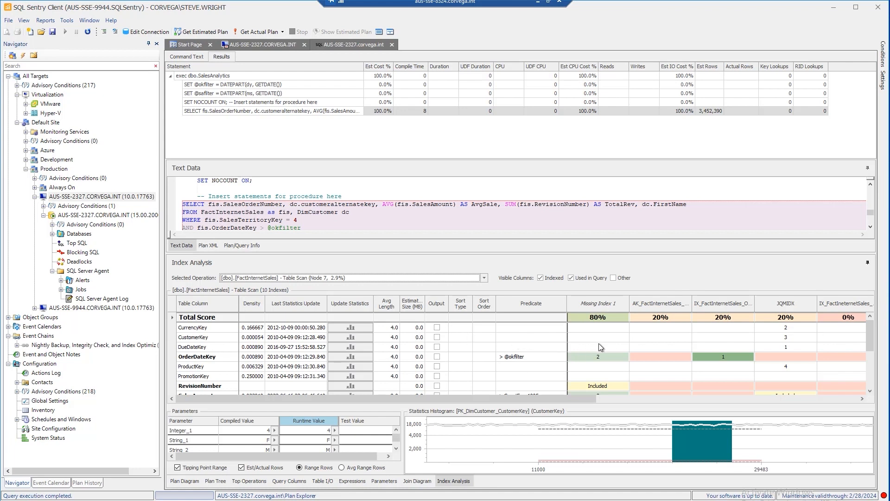
{"action": "mouse_move", "coordinate": [700, 334]}
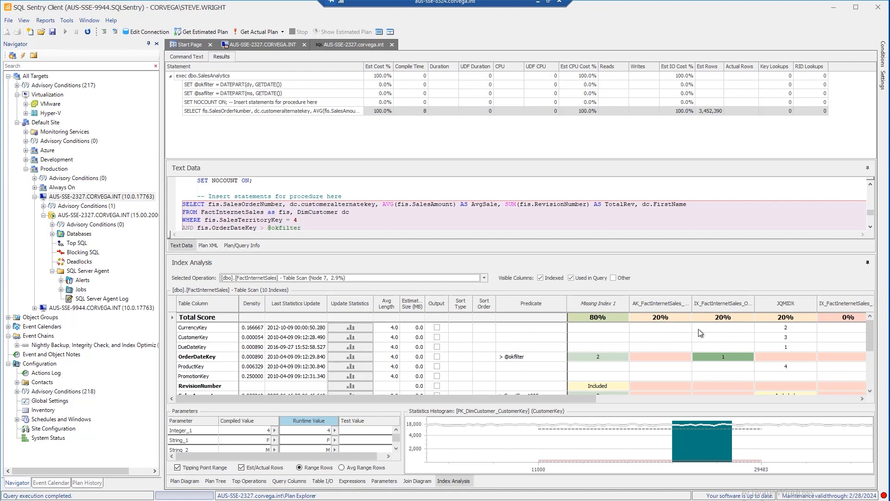
{"action": "mouse_move", "coordinate": [659, 344]}
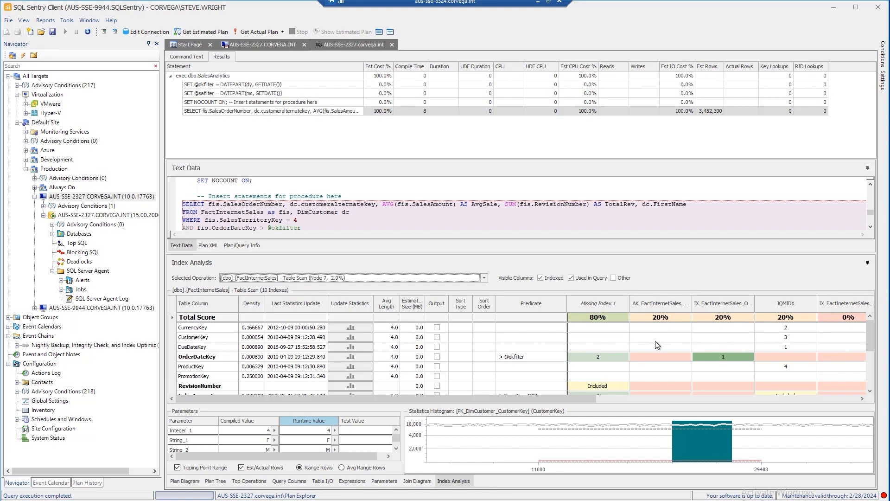
{"action": "mouse_move", "coordinate": [599, 328]}
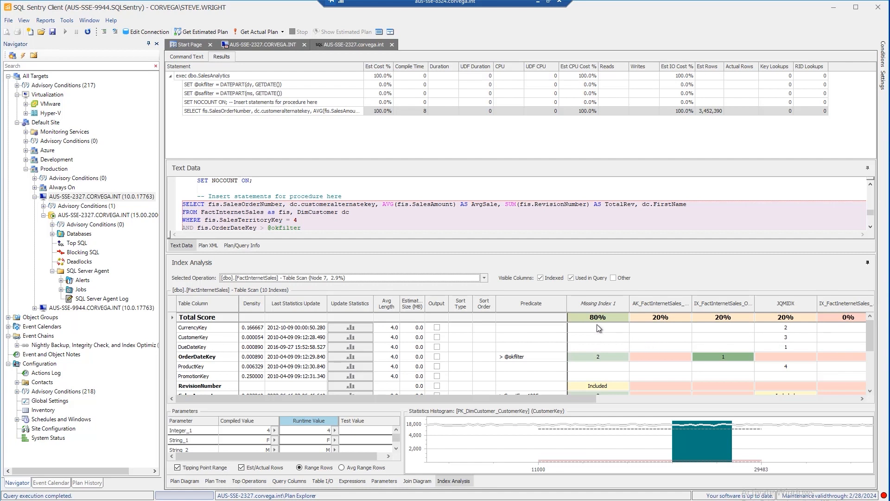
{"action": "mouse_move", "coordinate": [479, 322]}
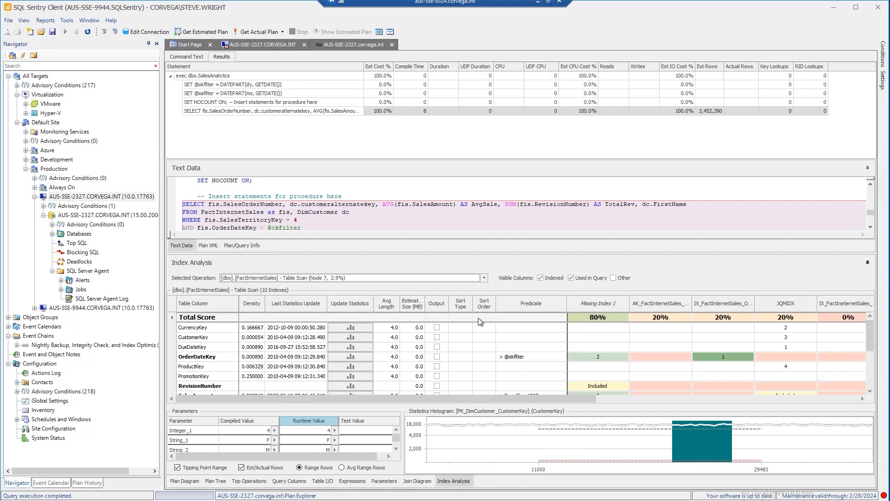
{"action": "mouse_move", "coordinate": [693, 333]}
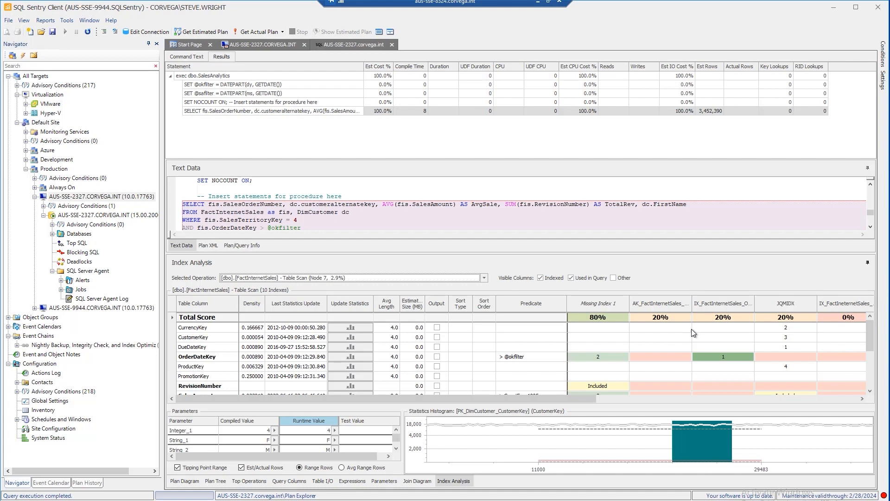
{"action": "mouse_move", "coordinate": [679, 334]}
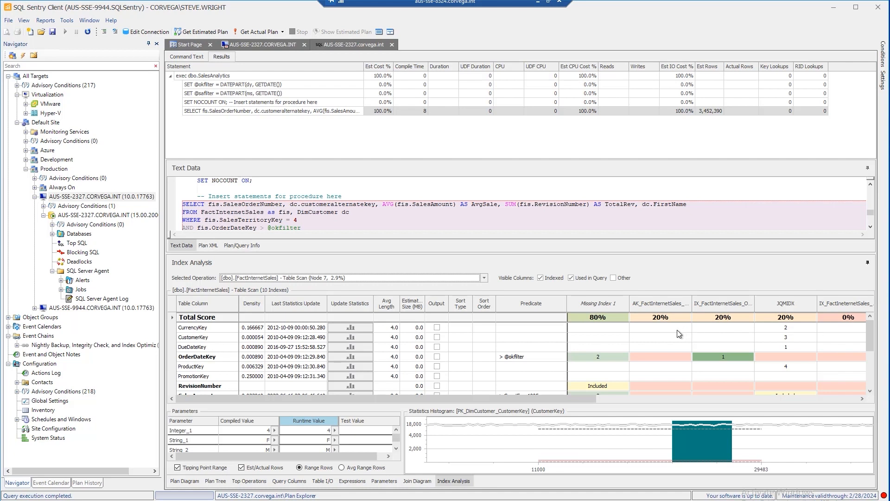
{"action": "mouse_move", "coordinate": [602, 332]}
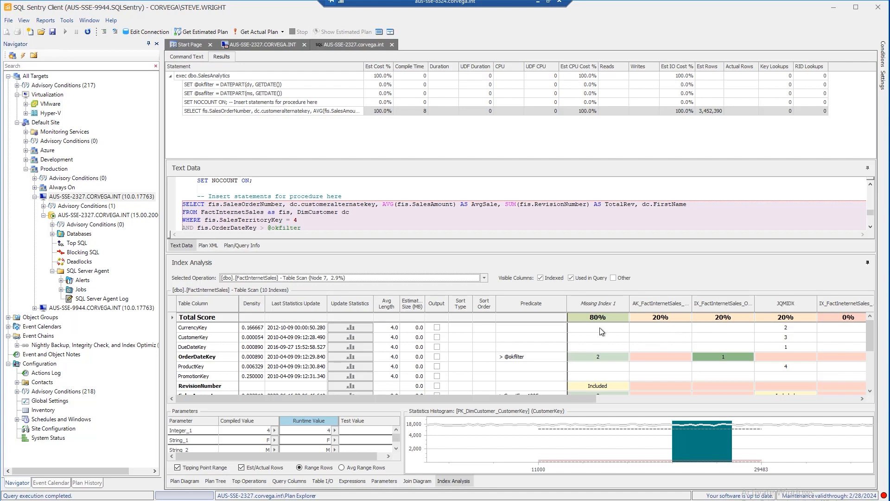
{"action": "mouse_move", "coordinate": [607, 334]}
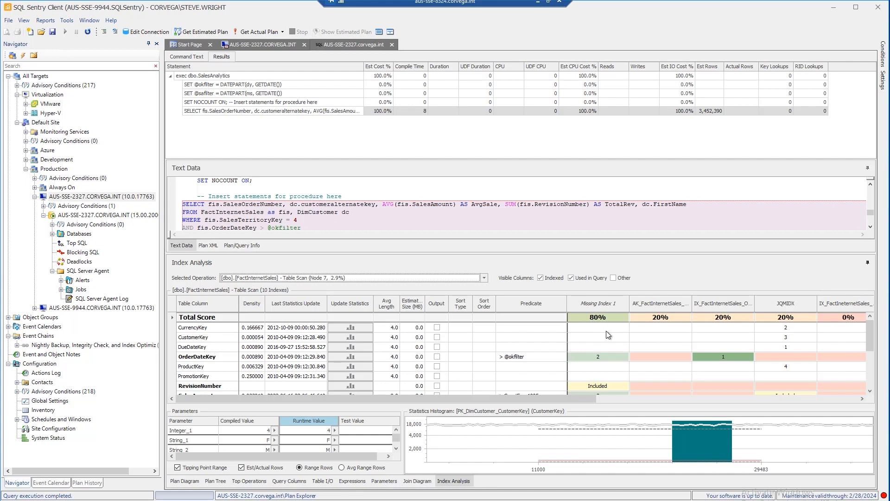
{"action": "mouse_move", "coordinate": [637, 354]}
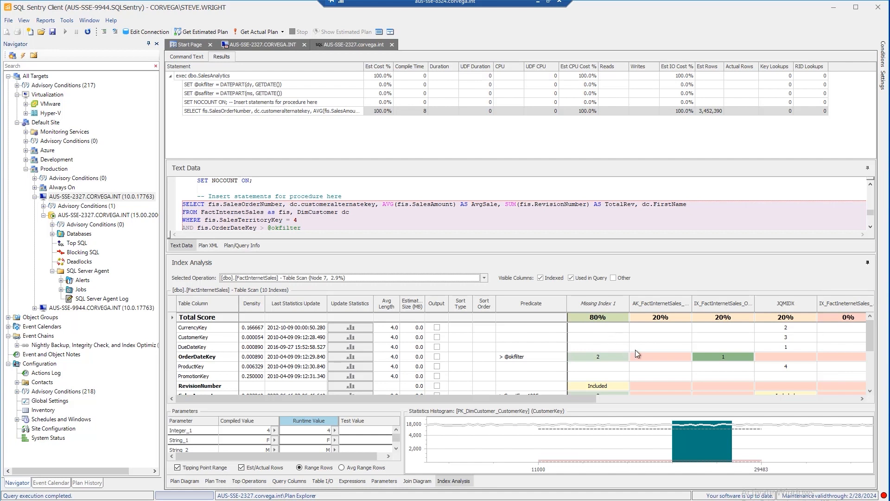
{"action": "mouse_move", "coordinate": [660, 361]}
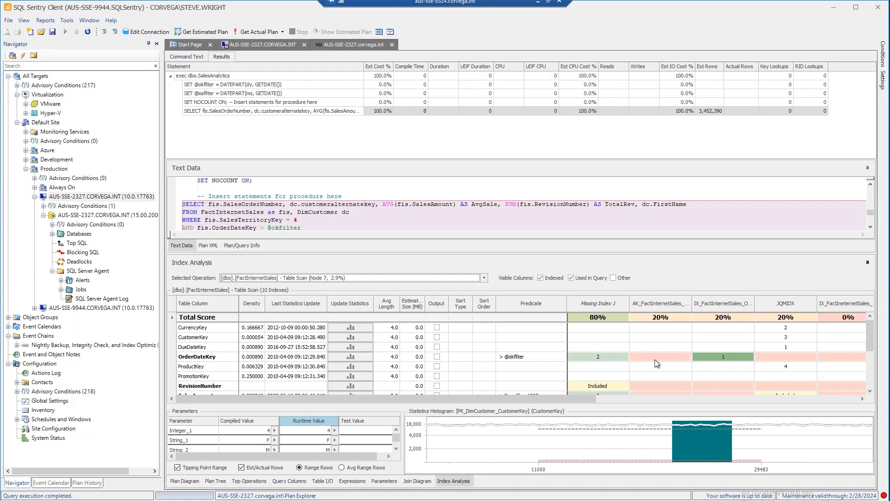
{"action": "mouse_move", "coordinate": [653, 362]}
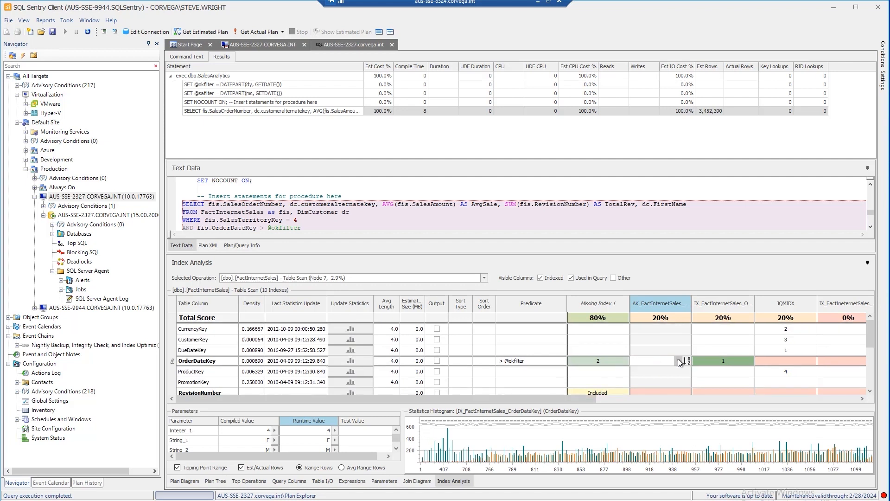
Make OrderDateKey key 2 and RevisionNumber key 3 on AK_FactInternetSales
{"action": "left_click", "coordinate": [682, 360]}
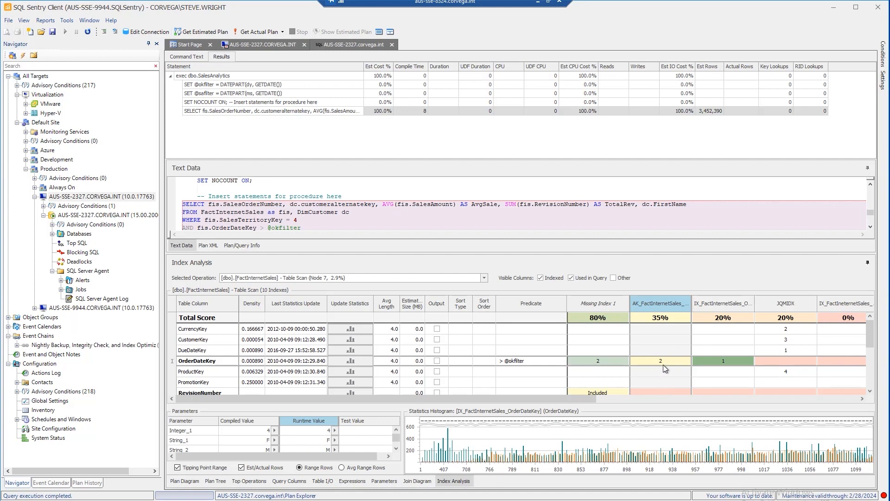
{"action": "mouse_move", "coordinate": [666, 344]}
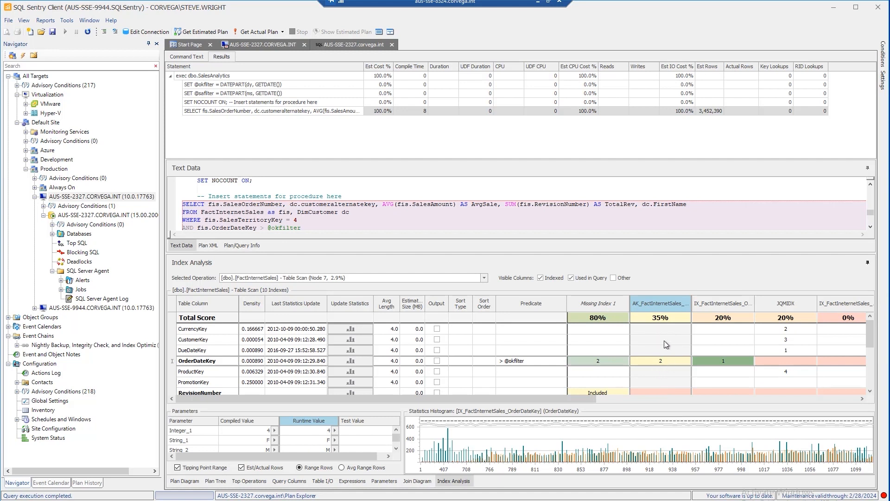
{"action": "scroll", "scroll_direction": "down", "scroll_amount": 3}
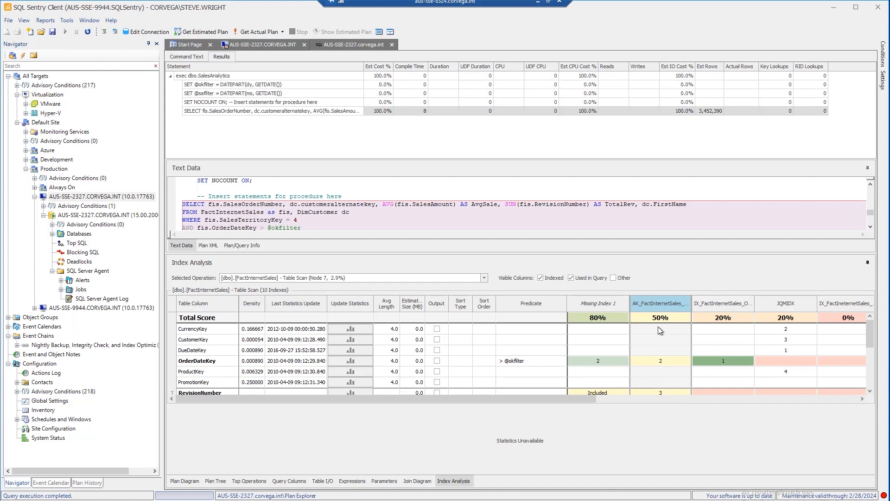
{"action": "mouse_move", "coordinate": [615, 317]}
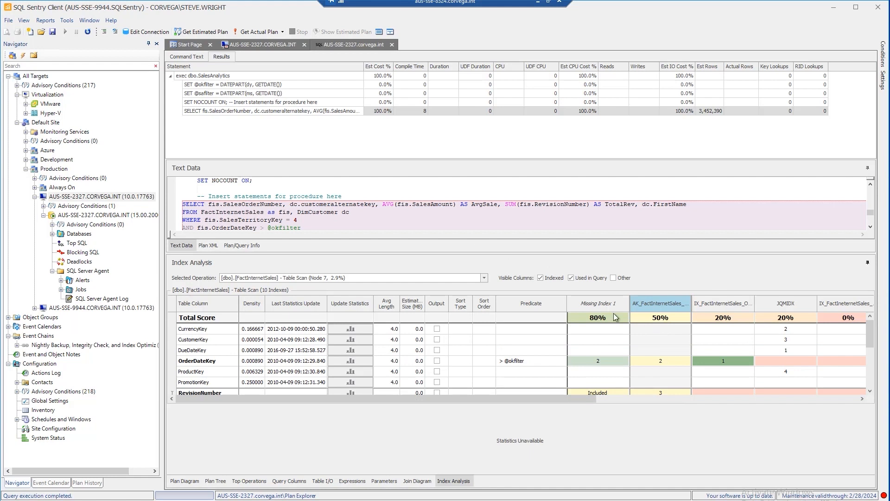
{"action": "scroll", "scroll_direction": "down", "scroll_amount": 3}
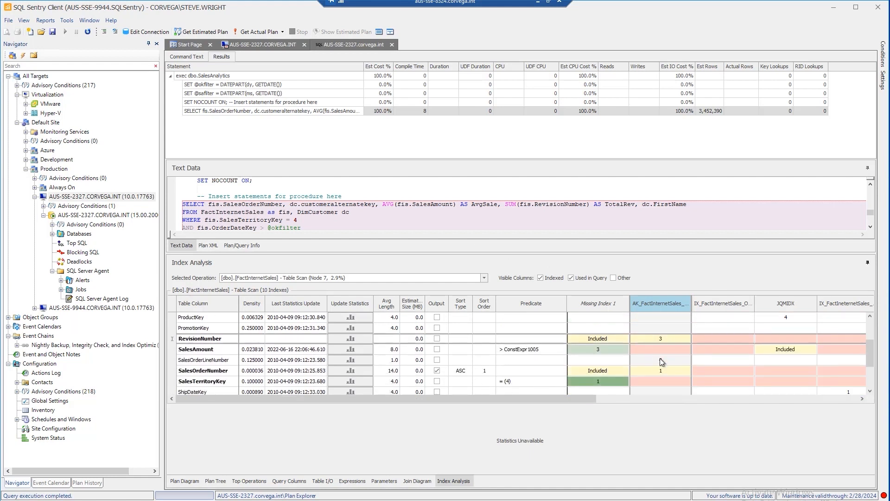
{"action": "scroll", "scroll_direction": "down", "scroll_amount": 3}
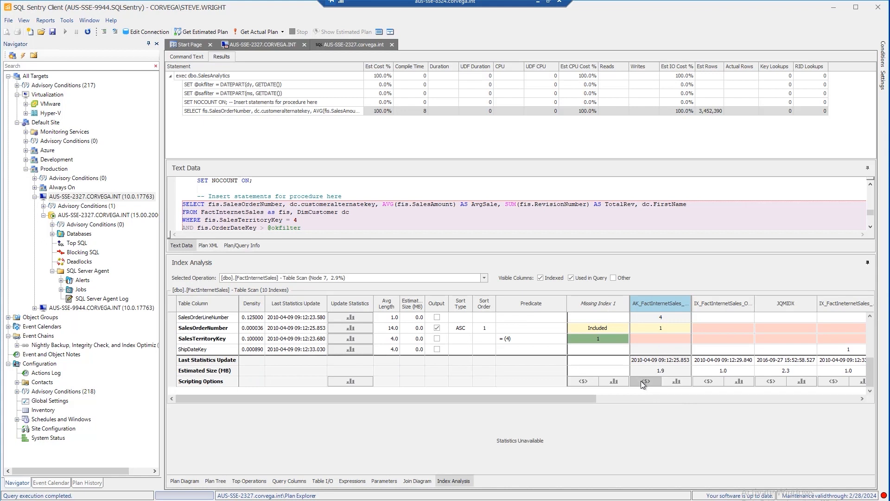
{"action": "left_click", "coordinate": [647, 381]}
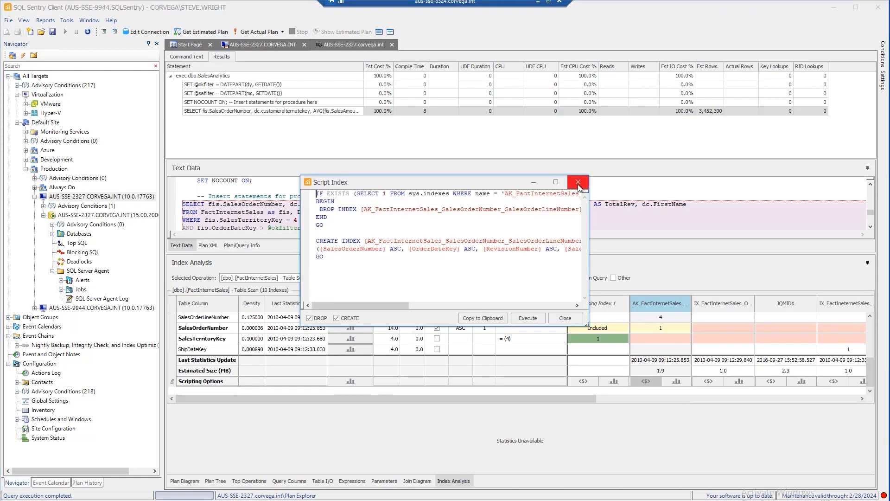
{"action": "left_click", "coordinate": [577, 182]}
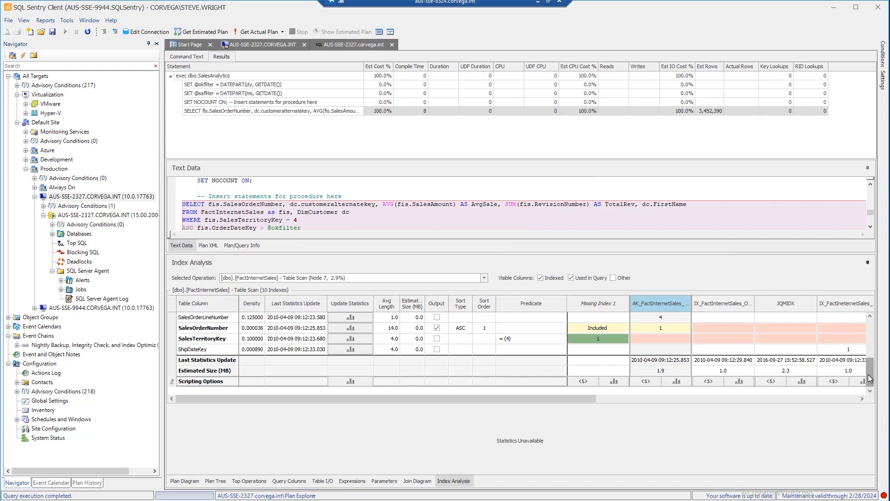
{"action": "scroll", "scroll_direction": "down", "scroll_amount": 3}
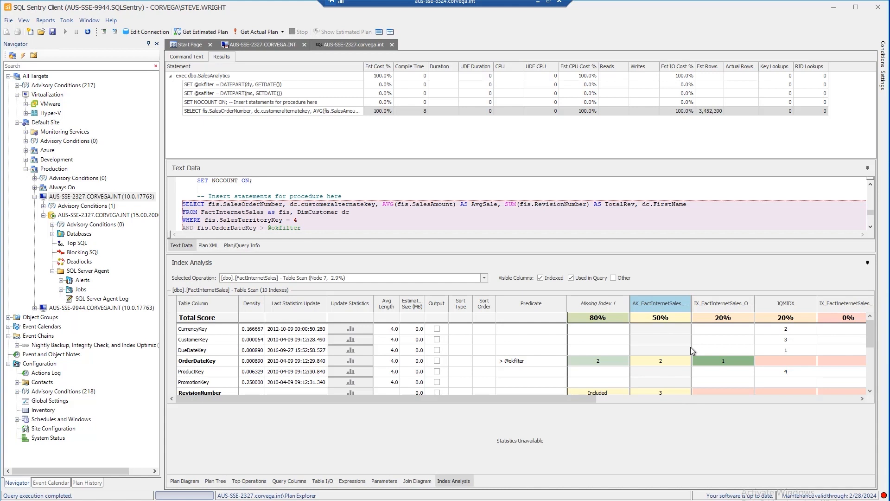
{"action": "mouse_move", "coordinate": [676, 353]}
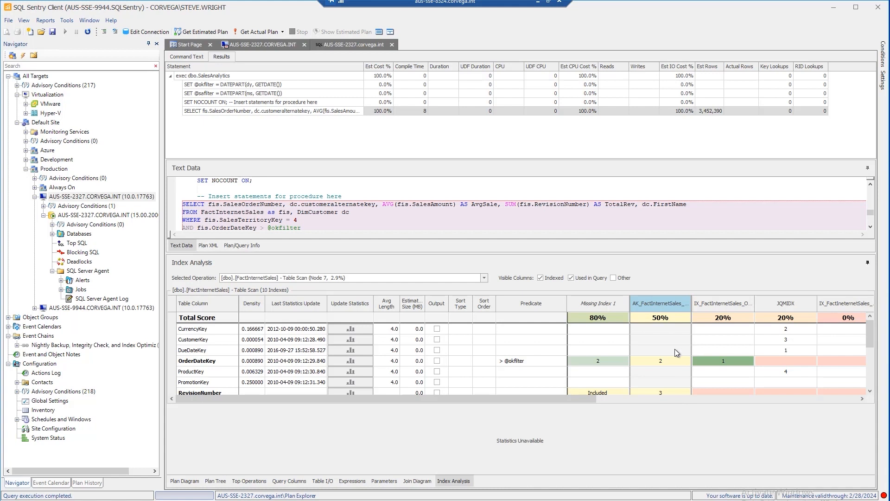